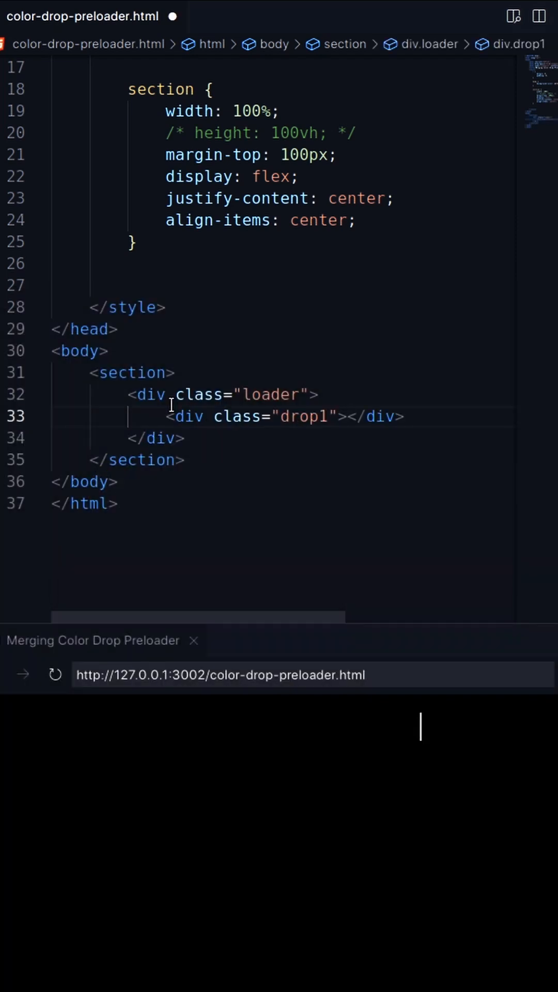
{"action": "type", "text": "<div class=\"drop2\"></div>"}
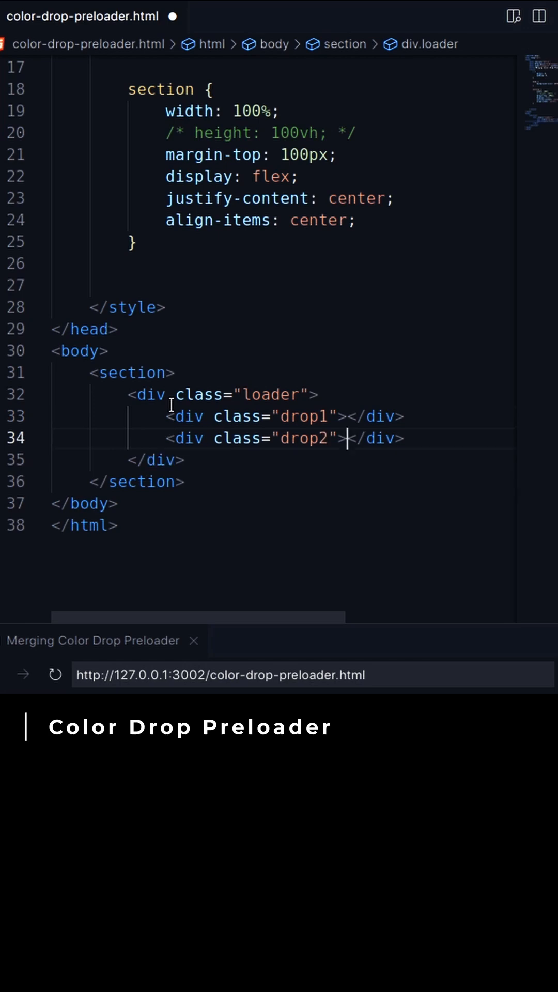
{"action": "type", "text": ".loader {"}
{"action": "type", "text": ".drop1, .drop2 {"}
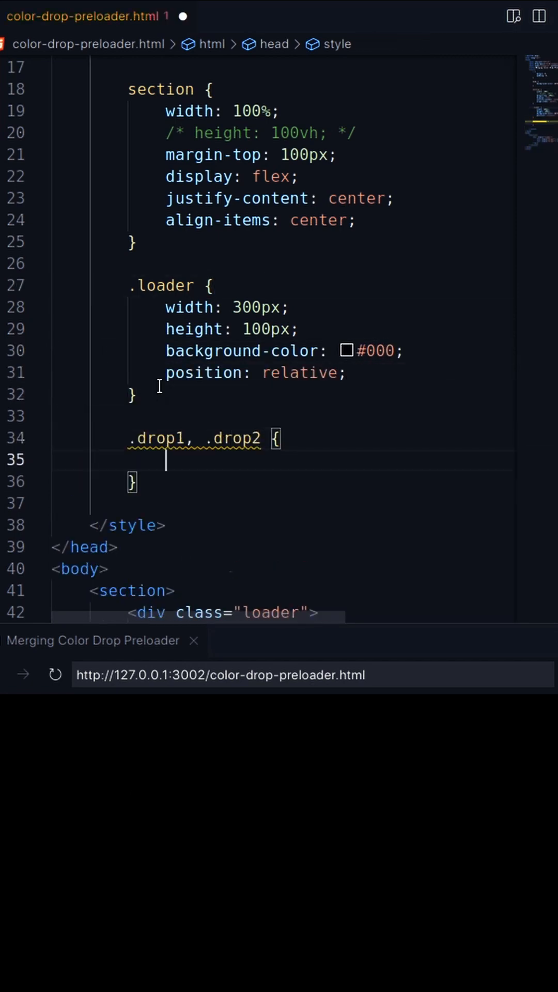
{"action": "type", "text": "width: 70px;"}
{"action": "type", "text": "left: ;"}
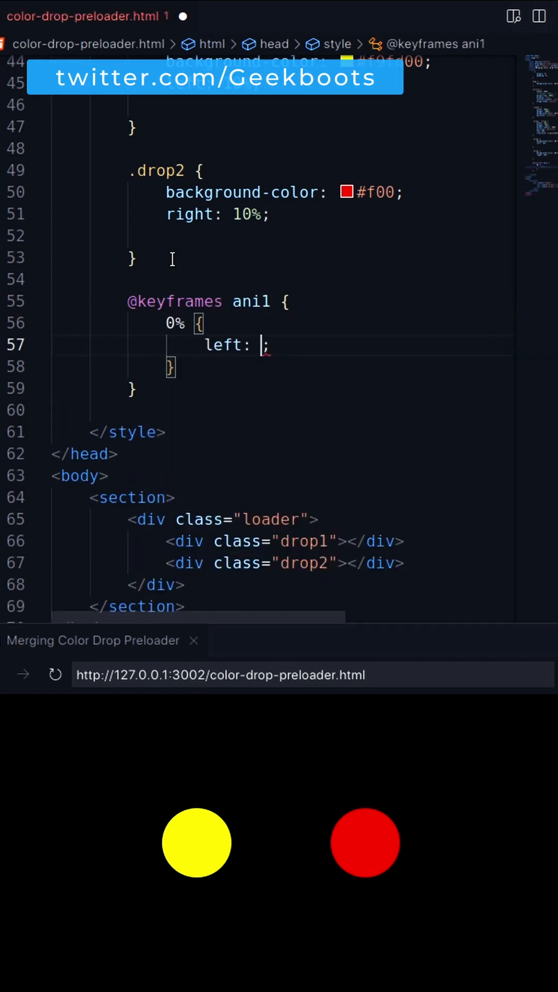
{"action": "type", "text": "10%;"}
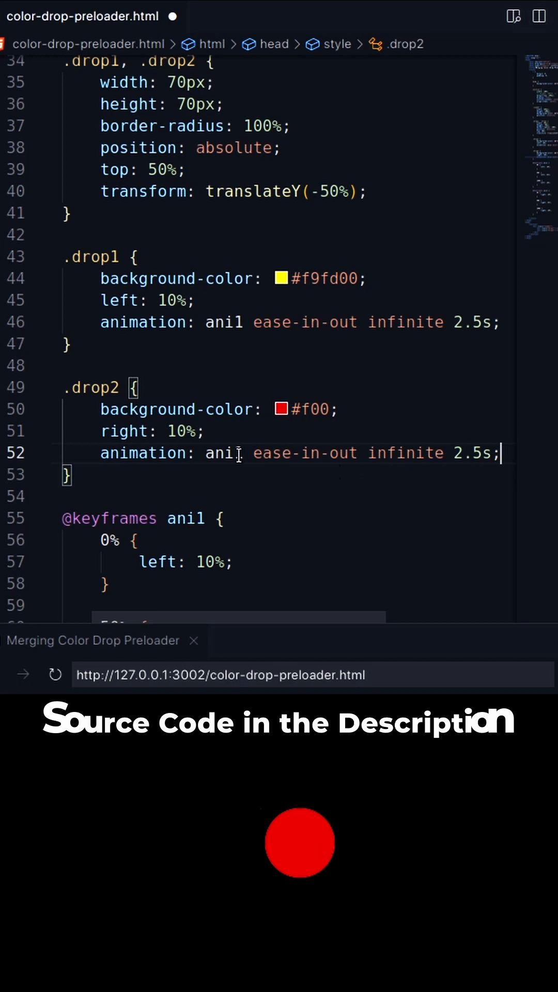
{"action": "type", "text": "fi"}
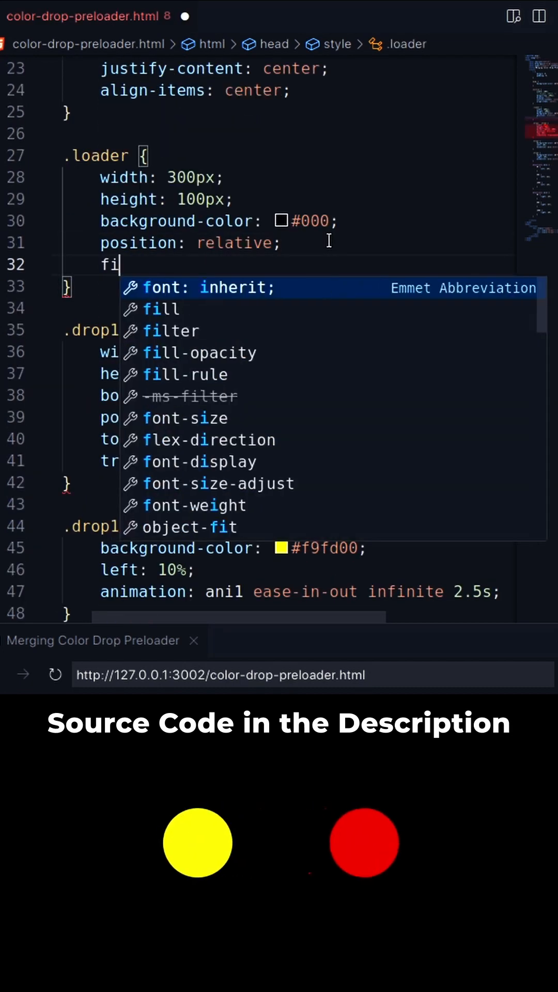